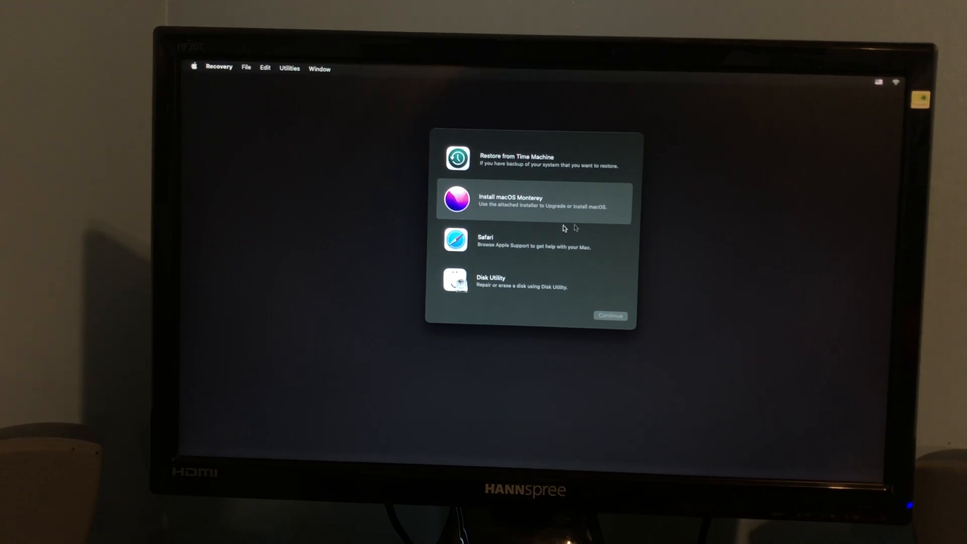
Launch Install macOS Monterey from the Recovery utilities and continue into its setup window
click(610, 315)
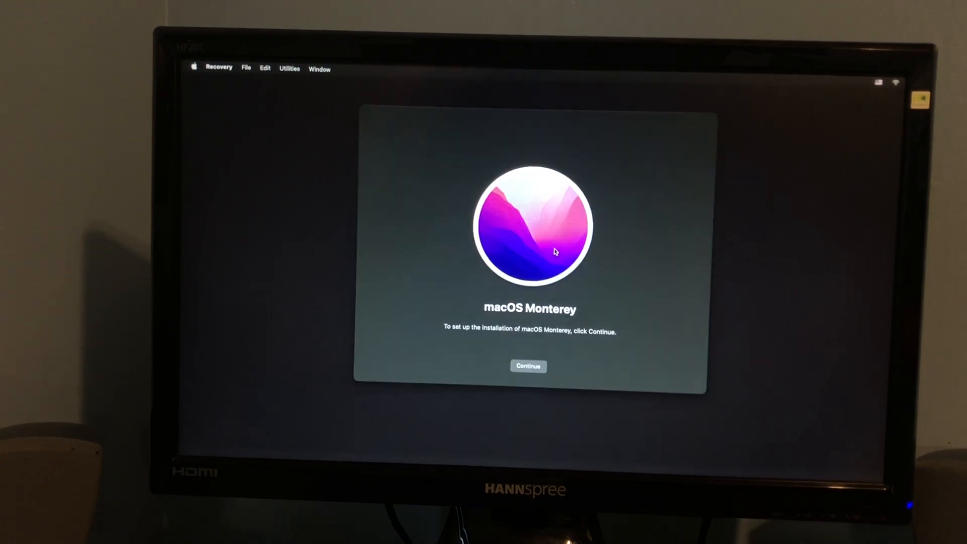
click(528, 366)
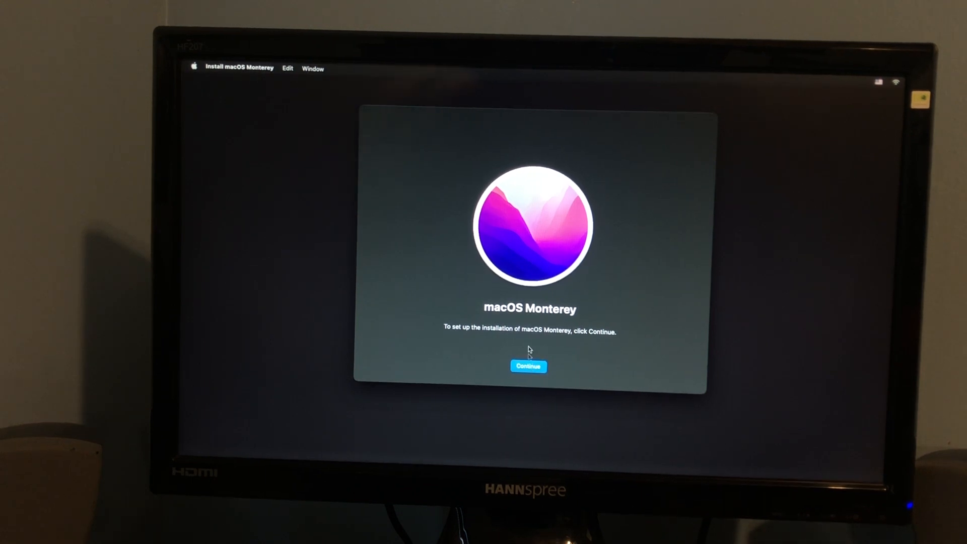
Continue past the welcome screen and agree to the license to reach its confirmation sheet
click(528, 365)
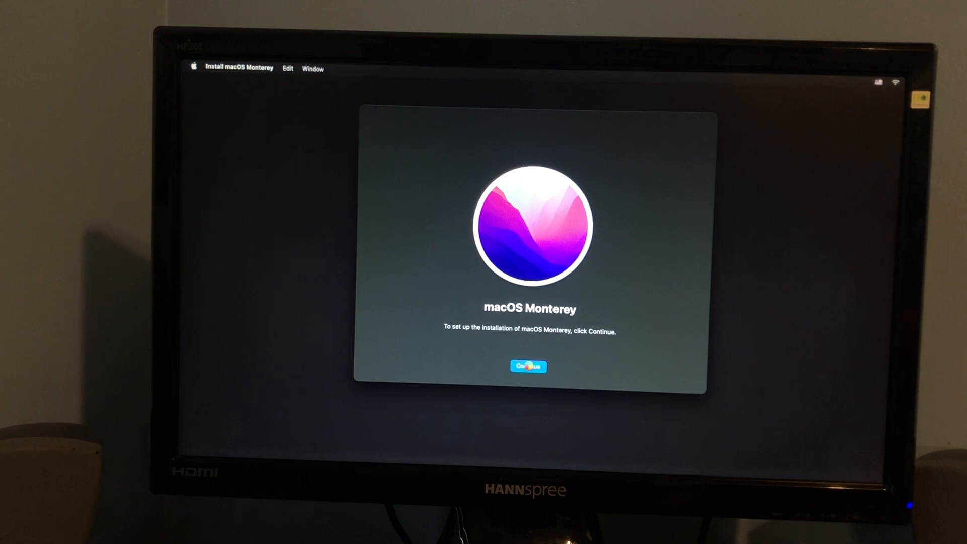
click(526, 367)
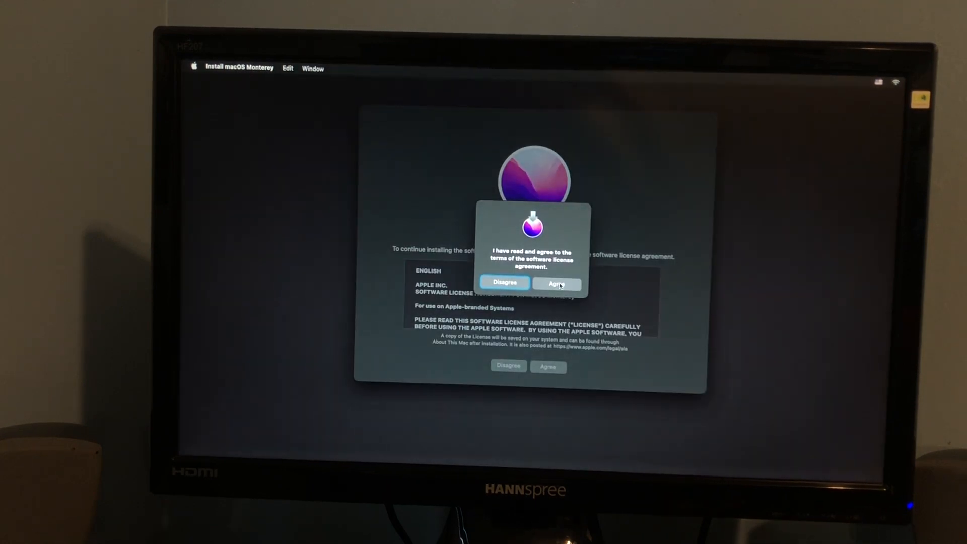
Confirm the license, choose Macintosh HD as the destination and start installing macOS
click(555, 282)
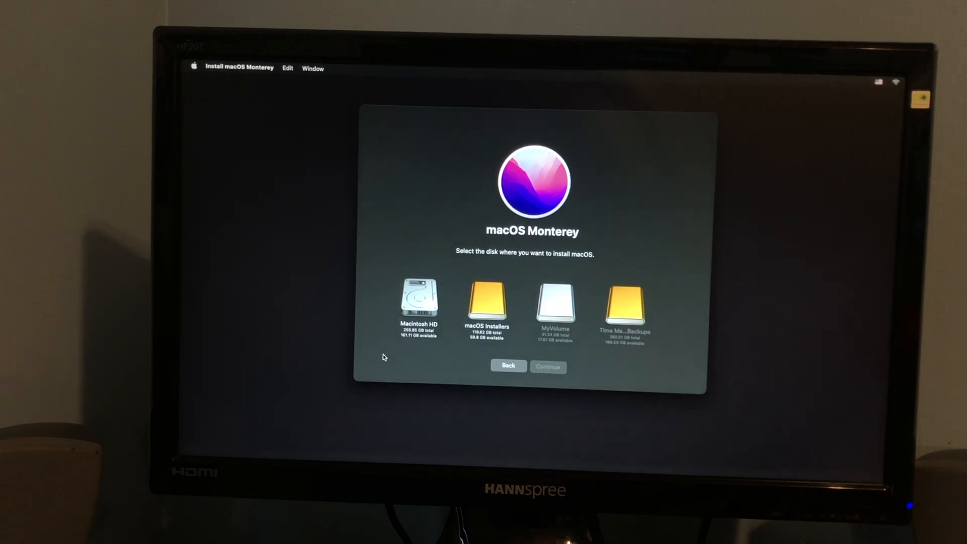
click(419, 302)
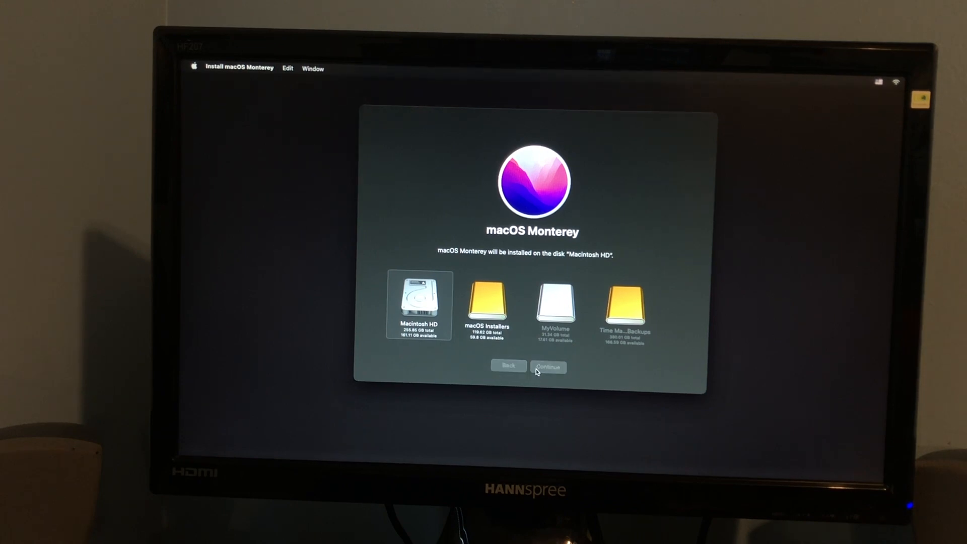
click(547, 366)
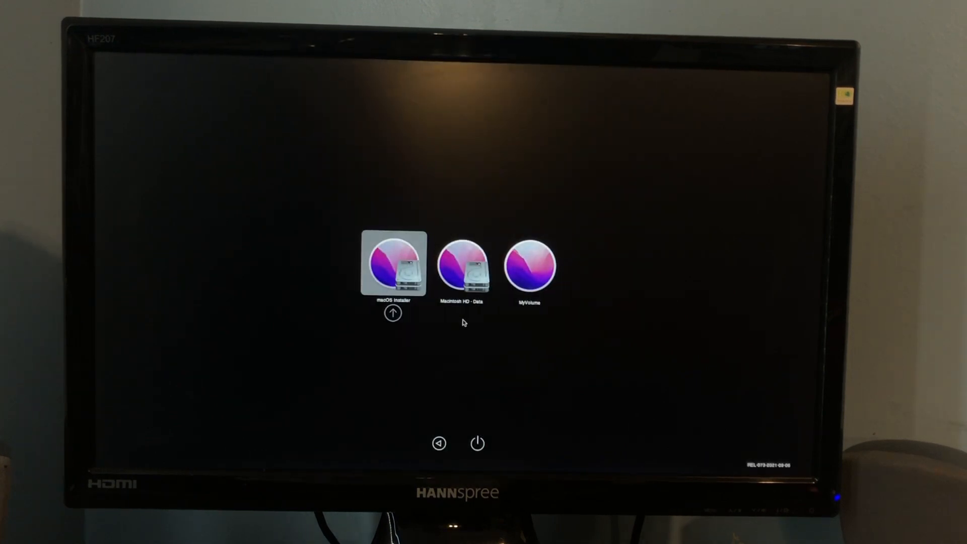
Choose Macintosh HD - Data as the startup disk instead of macOS Installer
click(462, 266)
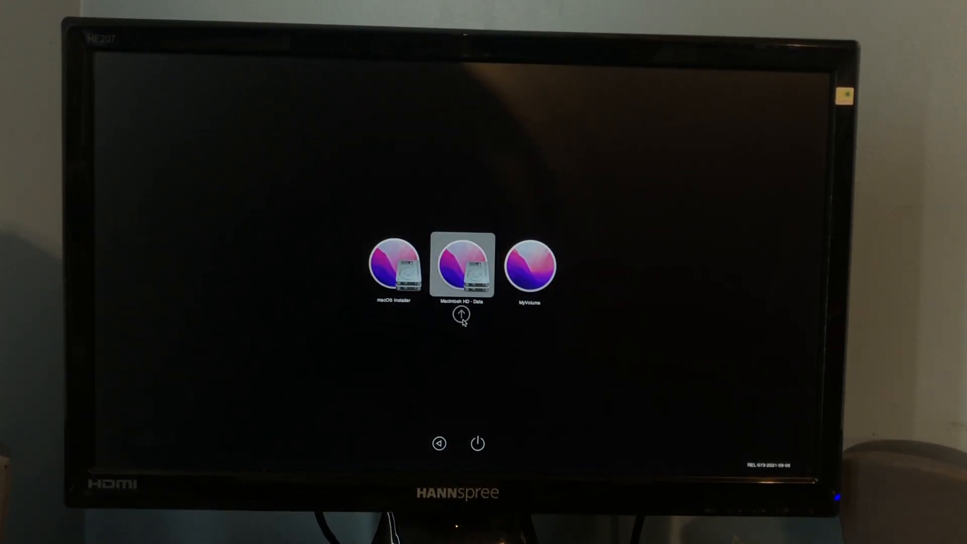